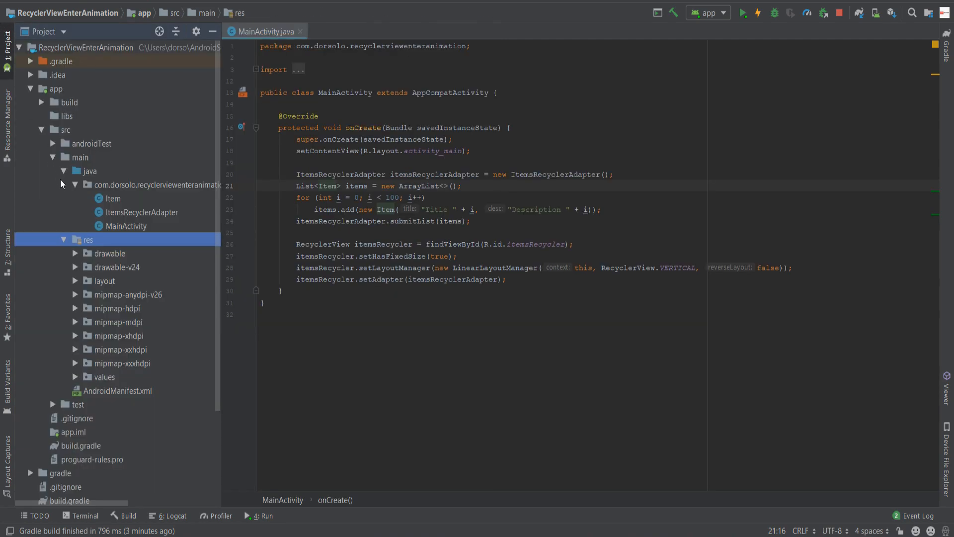
# Step: Create an animation resource file items_layout_animation in the anim folder with layoutAnimation as root element
pyautogui.rightClick(89, 239)
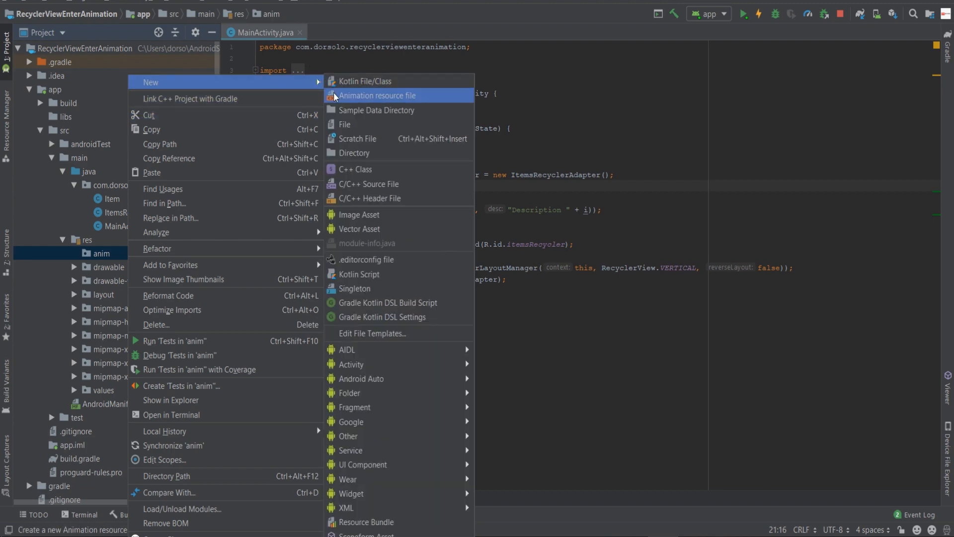
pyautogui.click(378, 96)
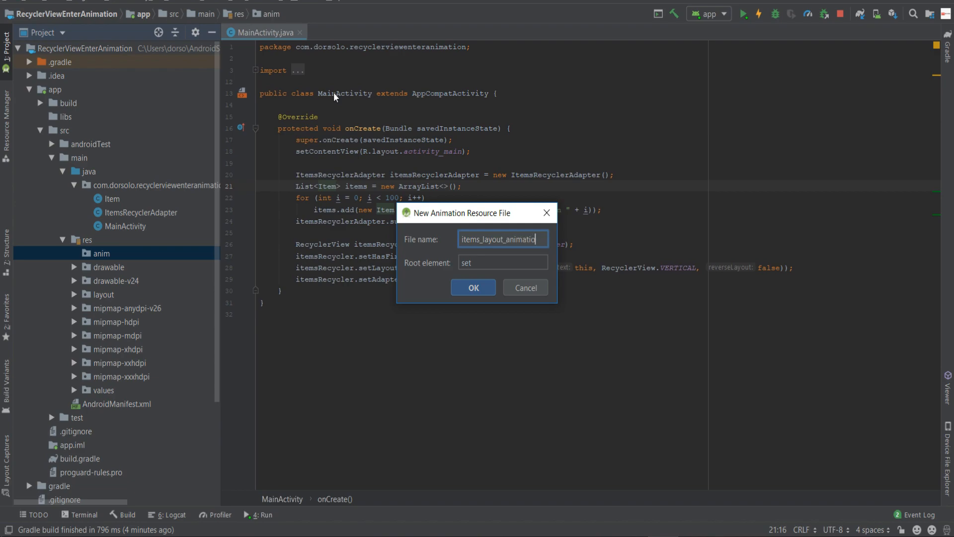
pyautogui.write('la')
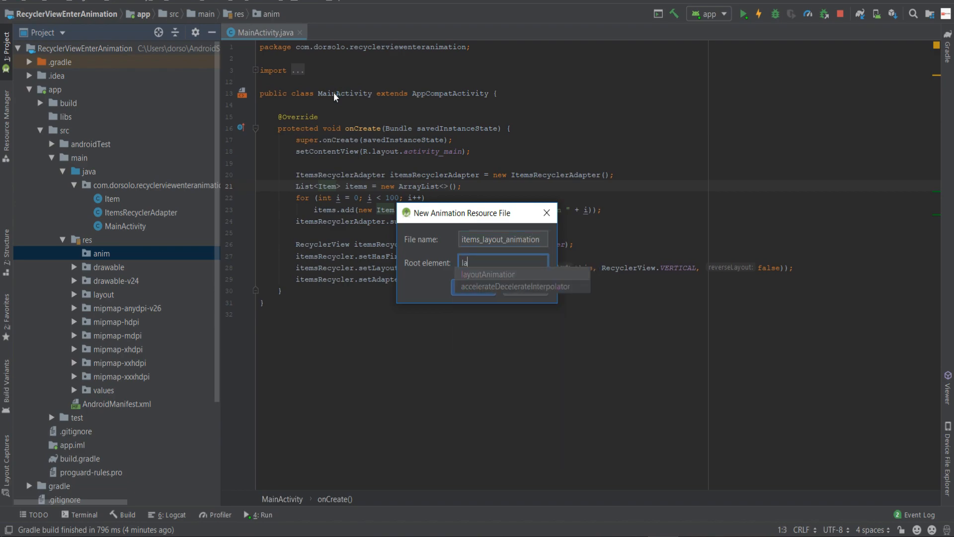
pyautogui.click(487, 274)
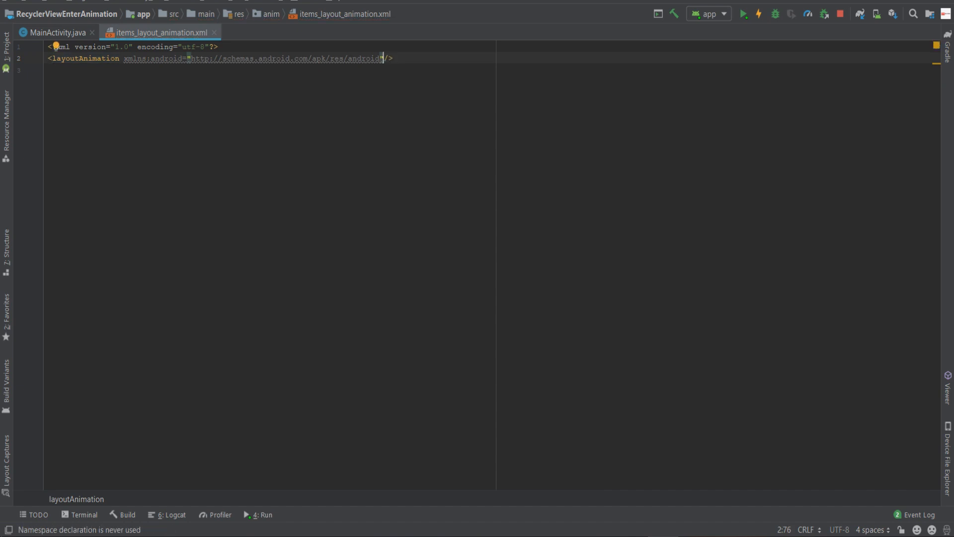
# Step: Add android:delay="15%" to the layoutAnimation element
pyautogui.write('de')
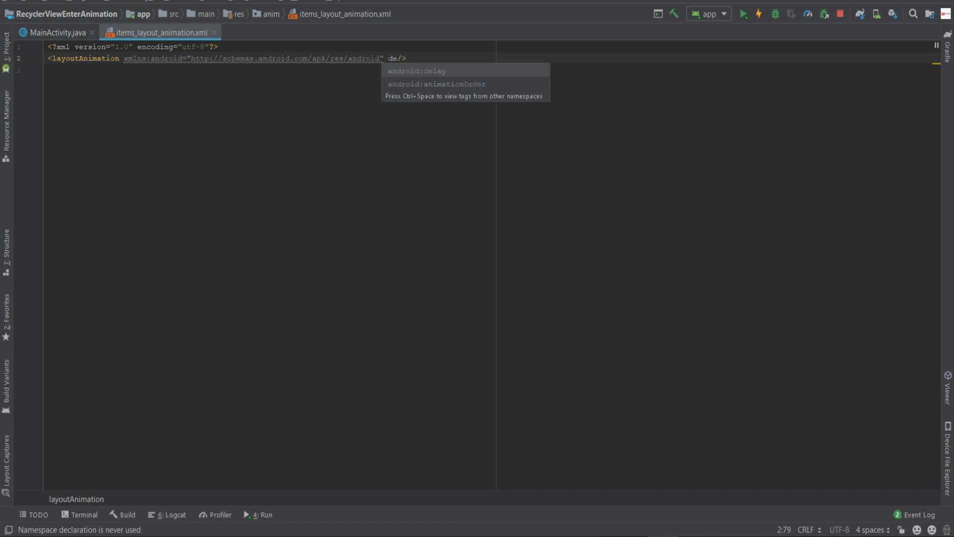
pyautogui.moveTo(416, 71)
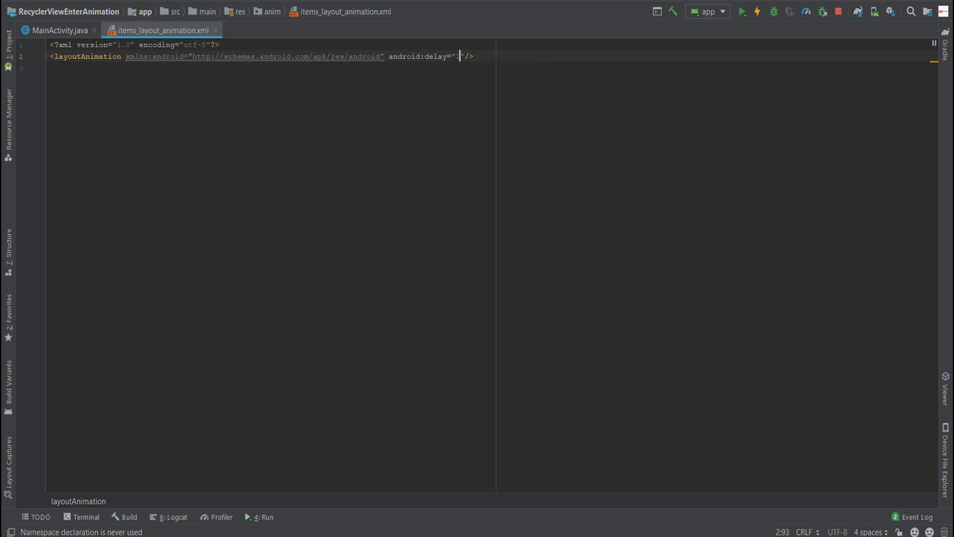
pyautogui.write('15%')
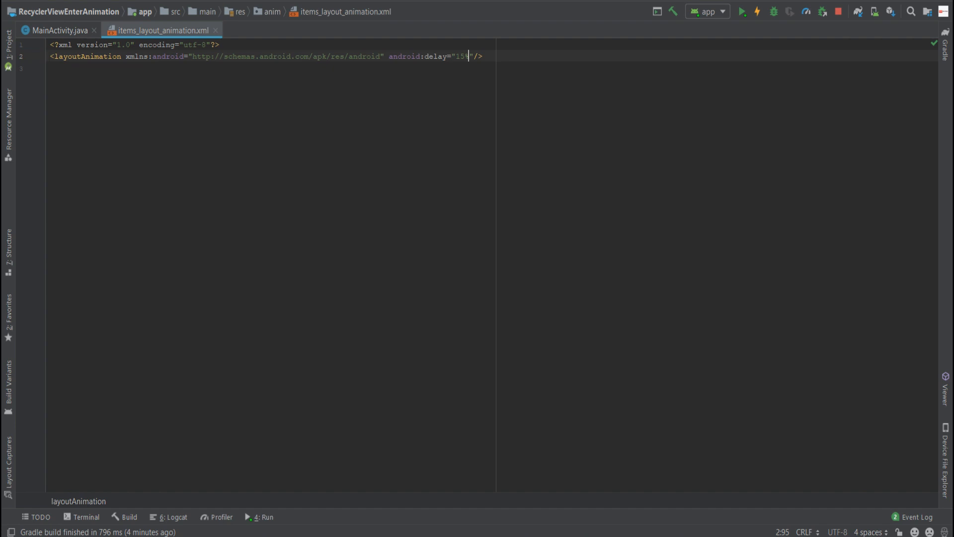
pyautogui.write('%')
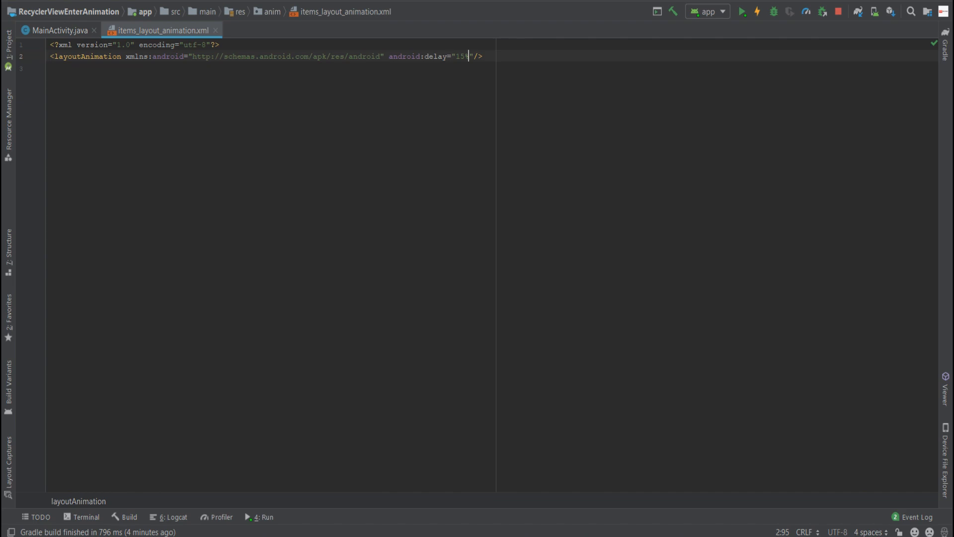
pyautogui.press('Enter')
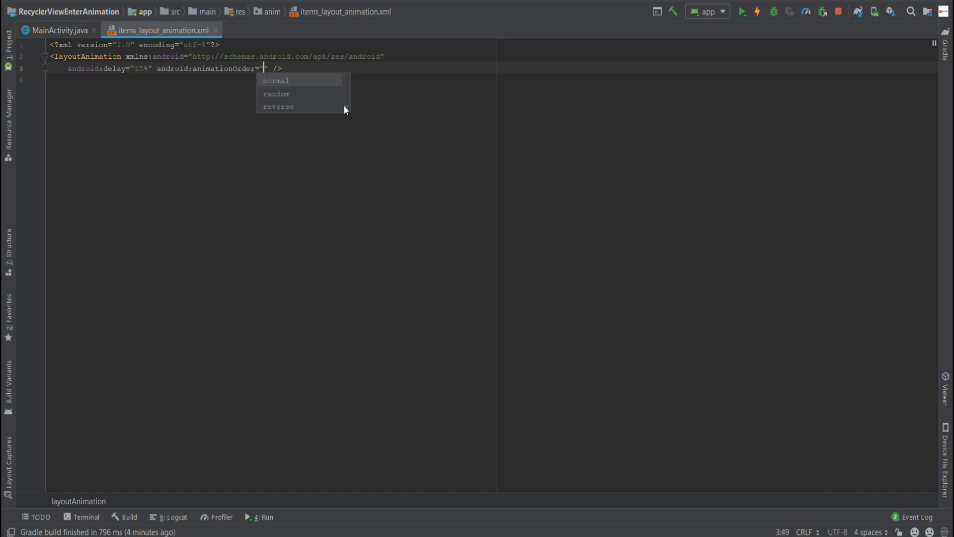
pyautogui.moveTo(275, 79)
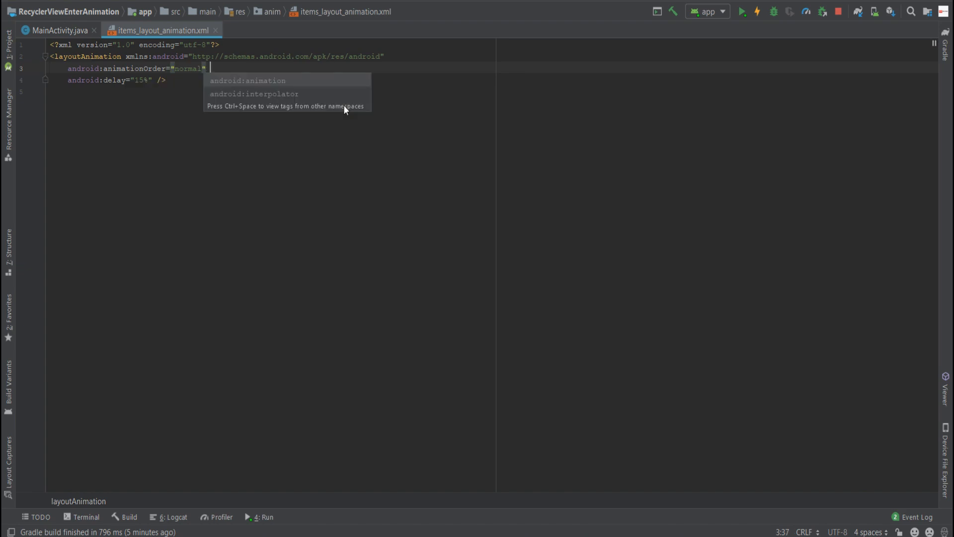
# Step: Set animationOrder to normal and begin an empty android:animation attribute
pyautogui.write('android:animation="')
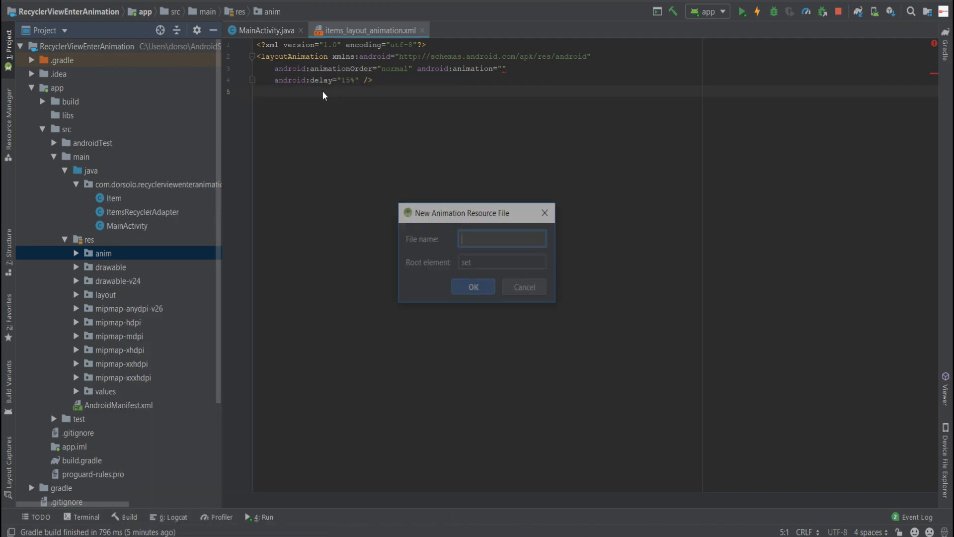
# Step: Create a new animation resource file enter_from_top with a set root element
pyautogui.write('enter_from_to')
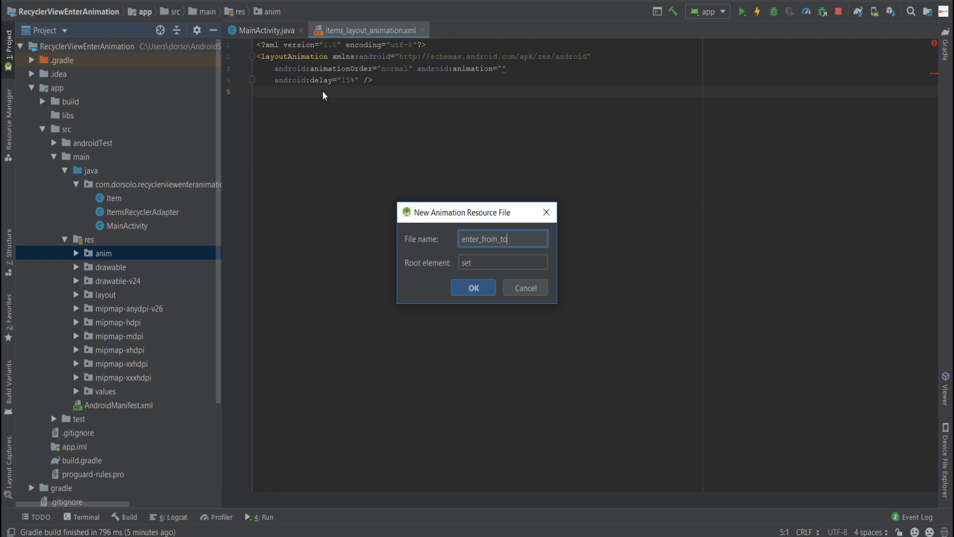
pyautogui.click(473, 289)
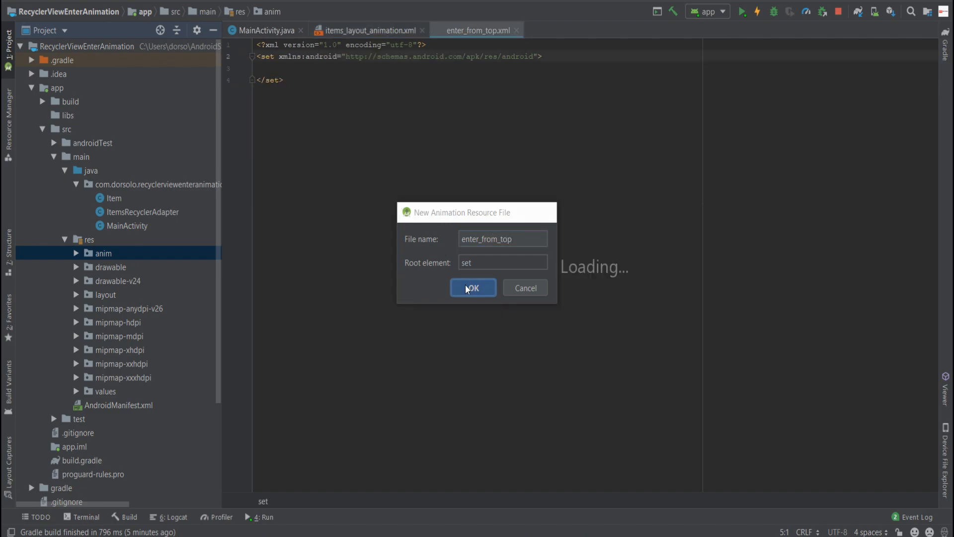
pyautogui.click(473, 288)
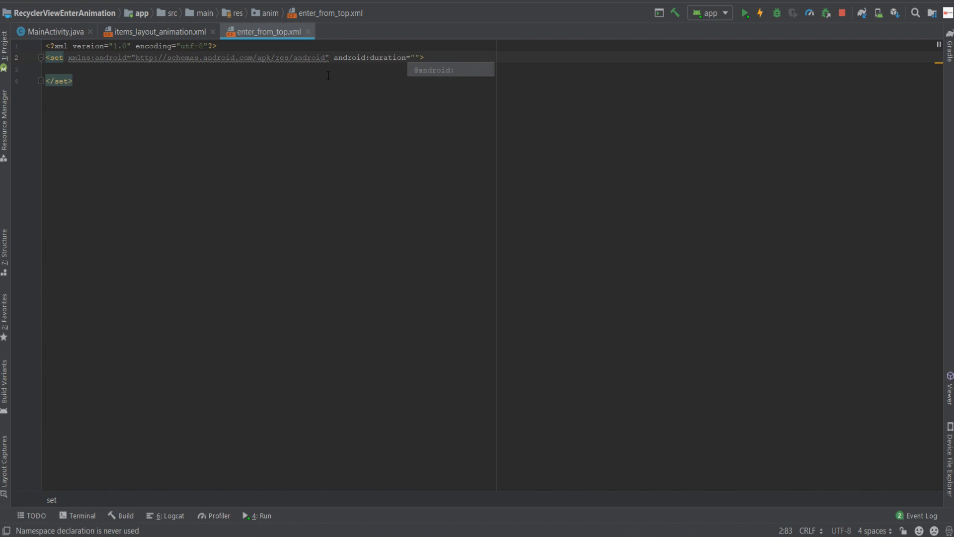
# Step: Give the set an android:duration of 800 ms instead of 1000
pyautogui.write('1000')
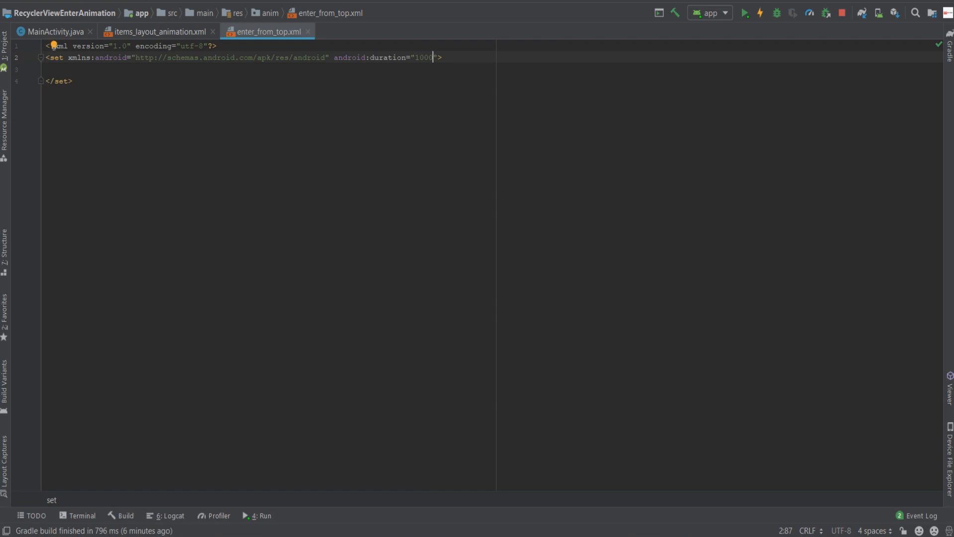
pyautogui.press('BackSpace')
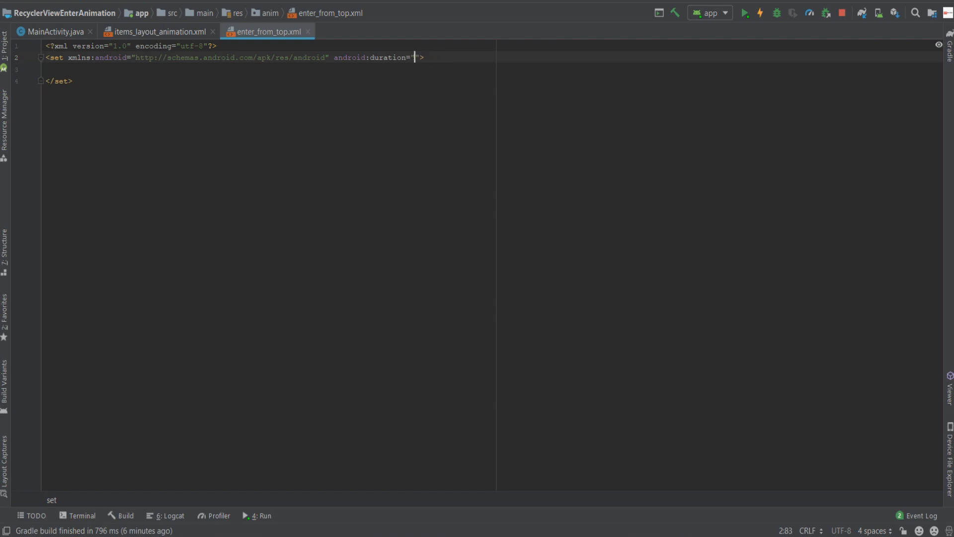
pyautogui.write('800')
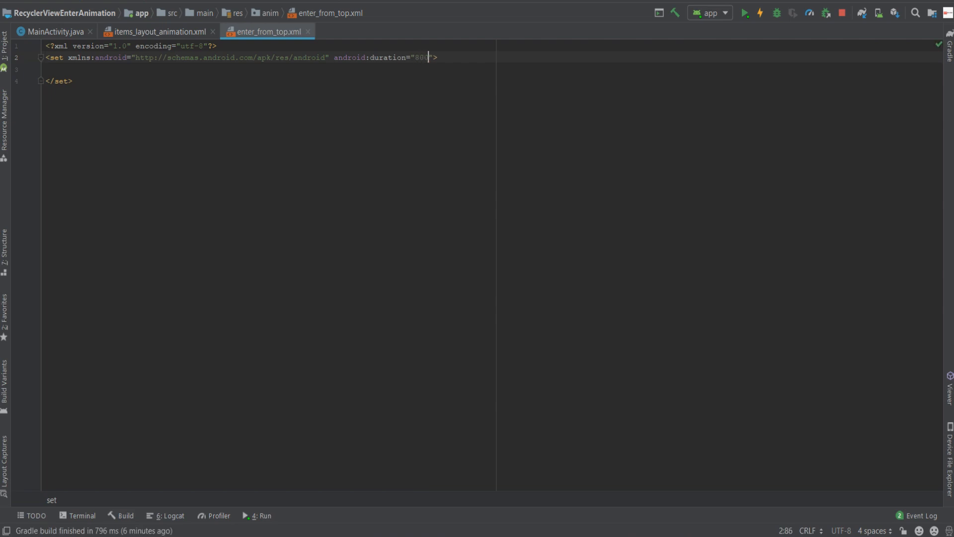
pyautogui.press('Enter')
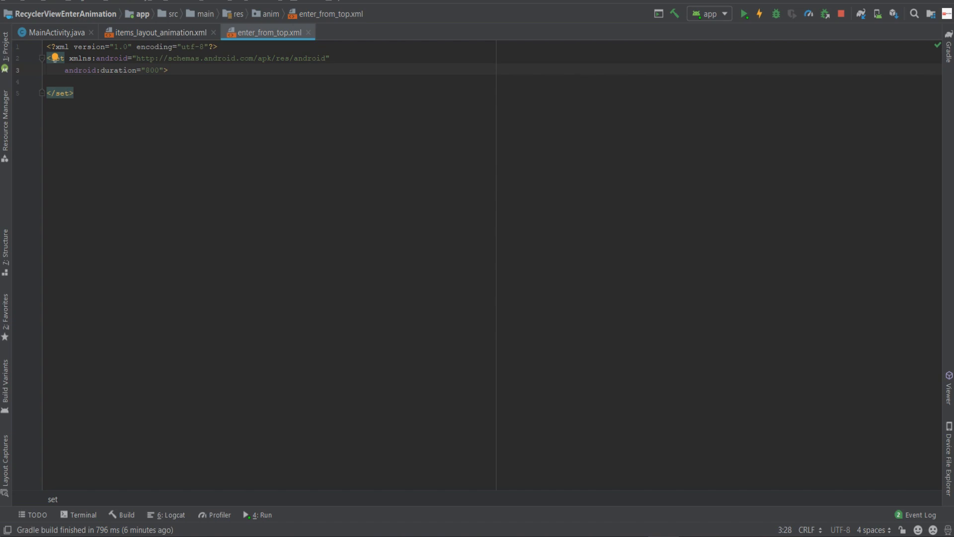
# Step: Add an alpha element fading fromAlpha 0 to toAlpha 1, then begin a scale element
pyautogui.write('<alph')
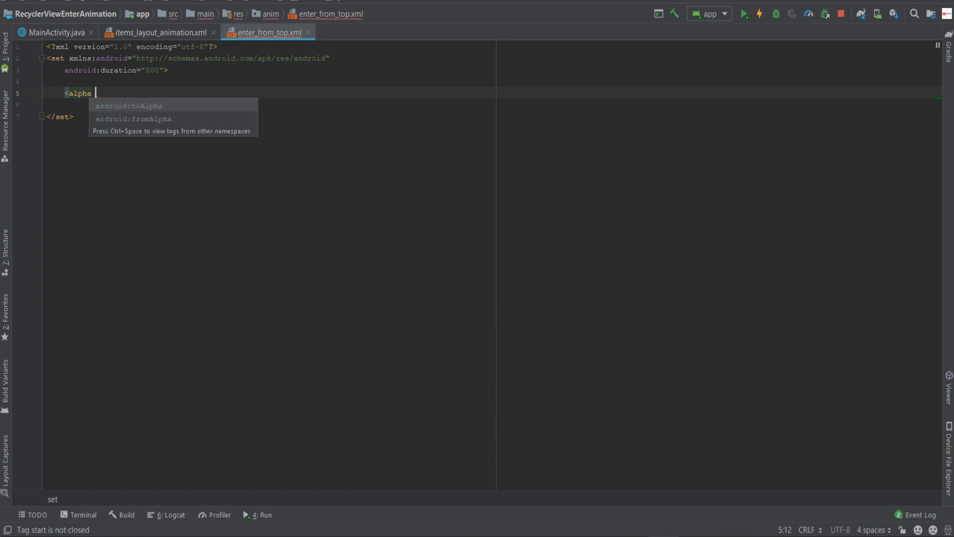
pyautogui.write('android:fromAlpha="')
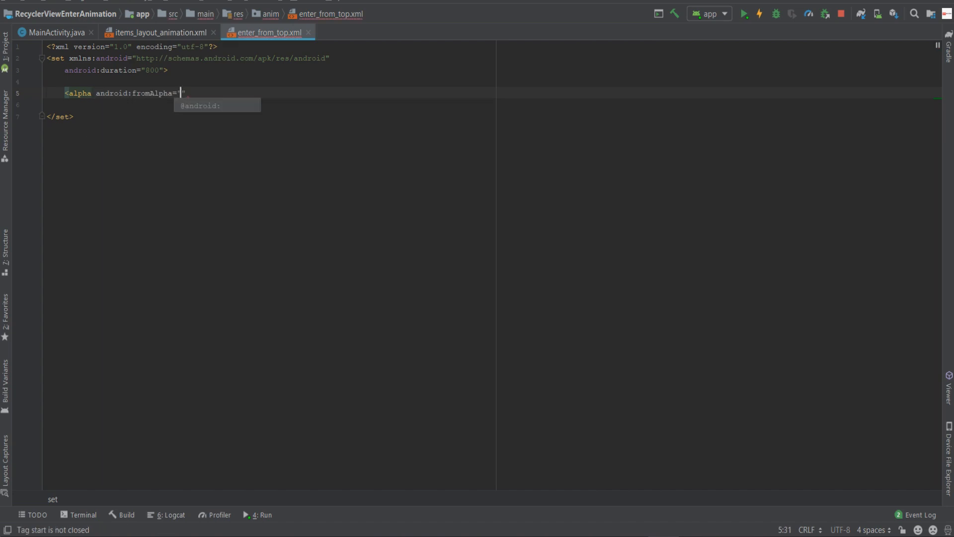
pyautogui.write('0')
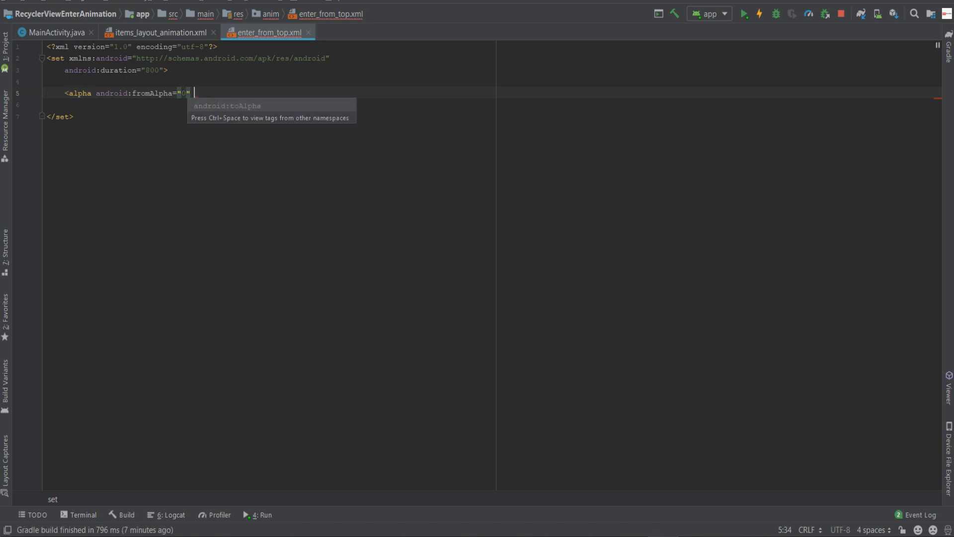
pyautogui.write('android:toAlpha="1')
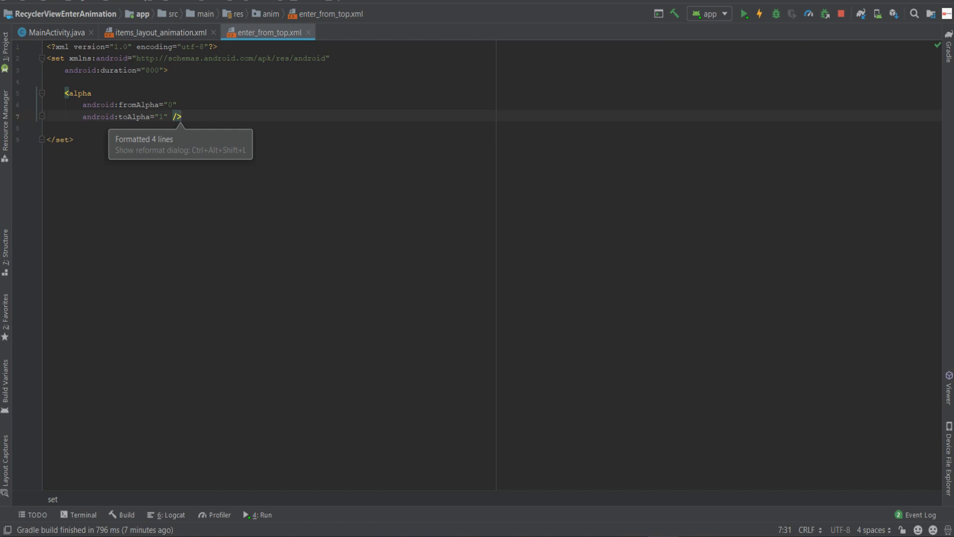
pyautogui.write('<scale android:fromXScale="')
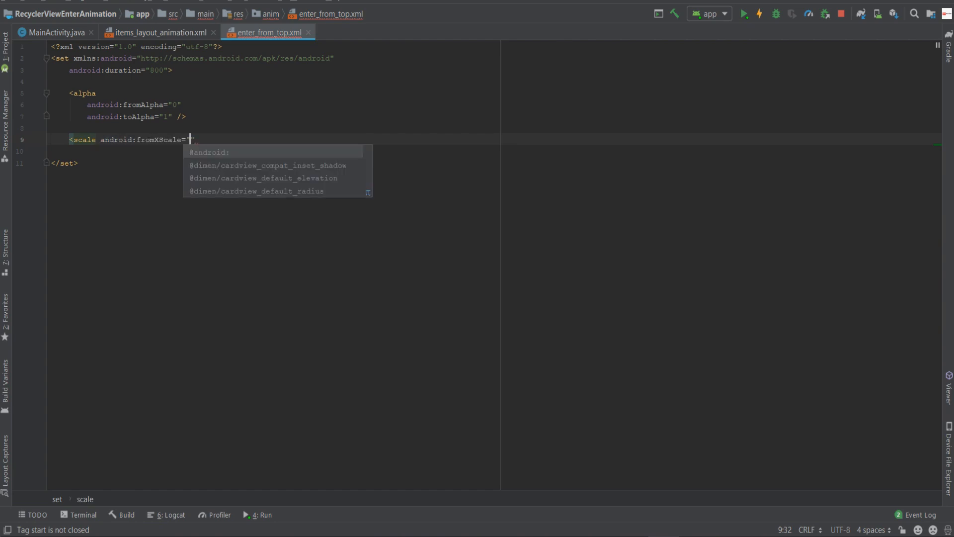
# Step: Make the scale element shrink from 105% to 100% on the X scale
pyautogui.write('10%"')
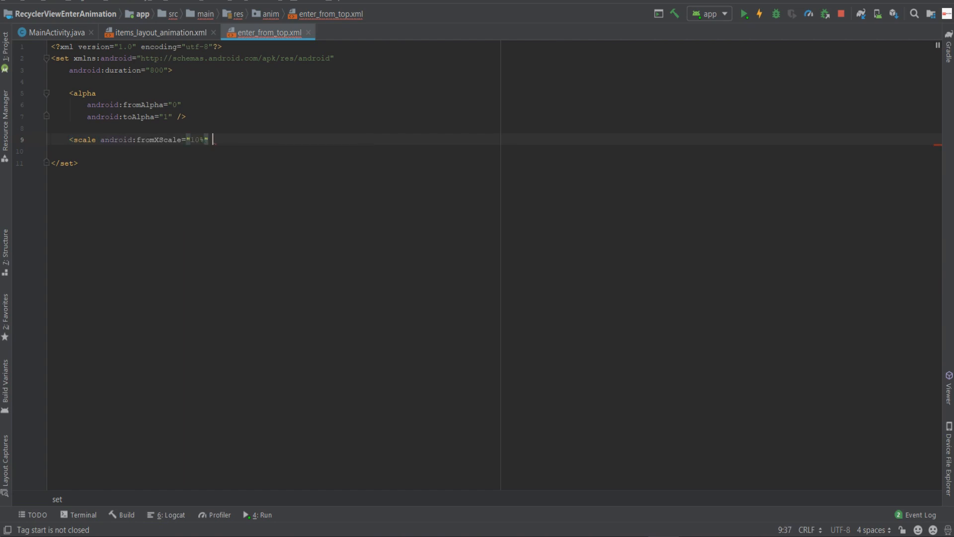
pyautogui.write('fromYScale="105%"')
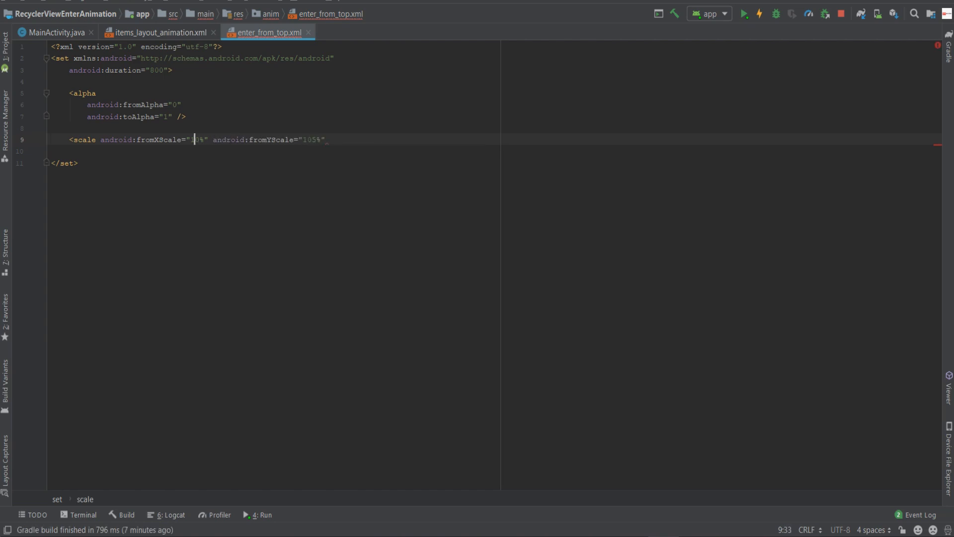
pyautogui.write('105')
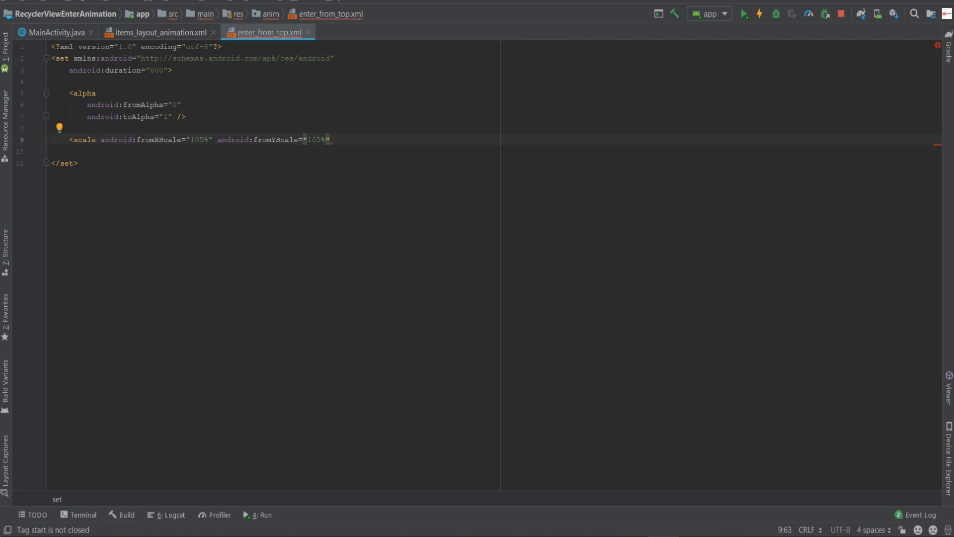
pyautogui.write('" "')
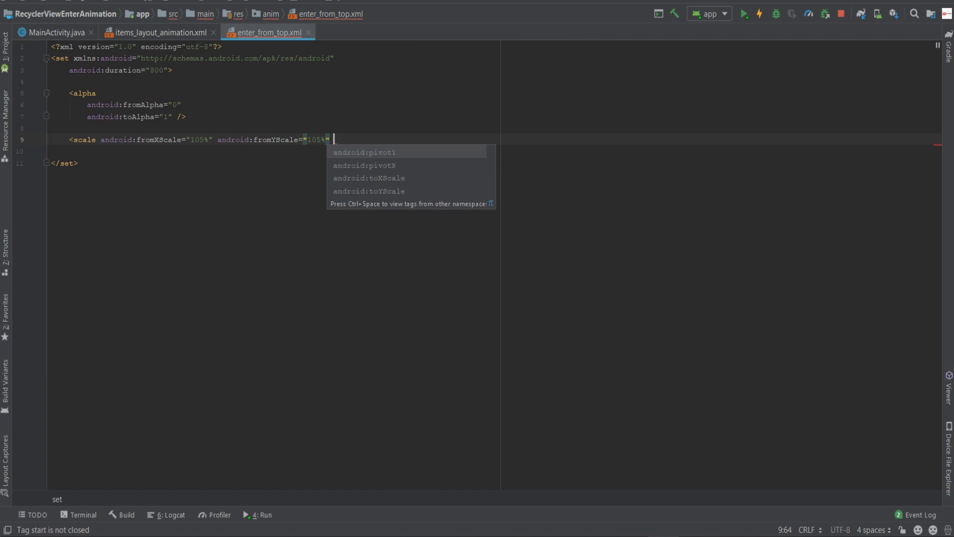
pyautogui.write('android:toXScale="1"')
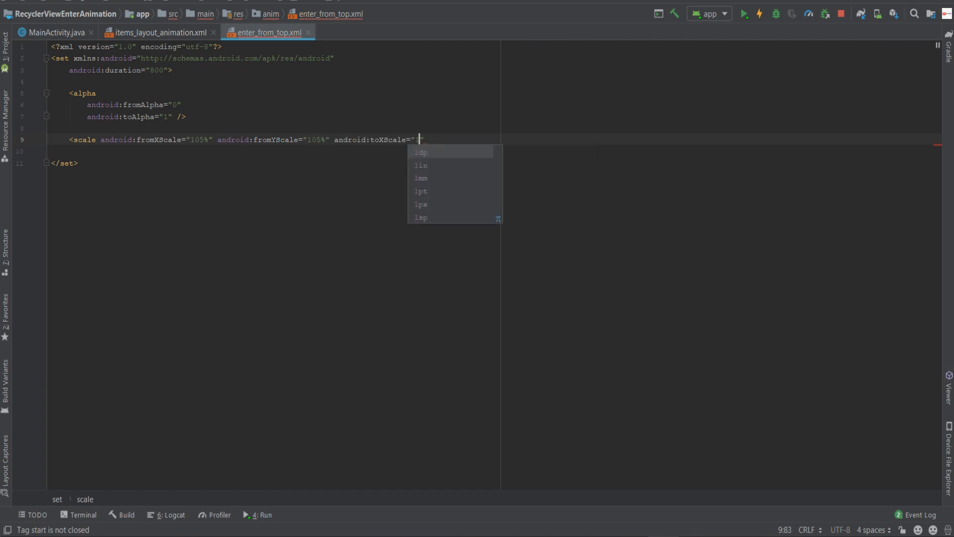
pyautogui.write('100%"')
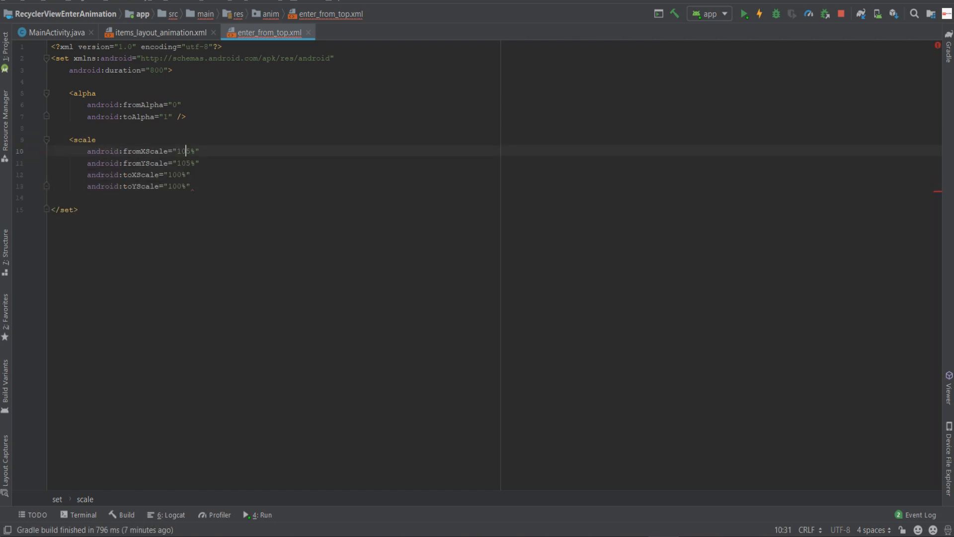
# Step: Set the scale pivot to 50% on both axes and close the element
pyautogui.write('android:pivotX="')
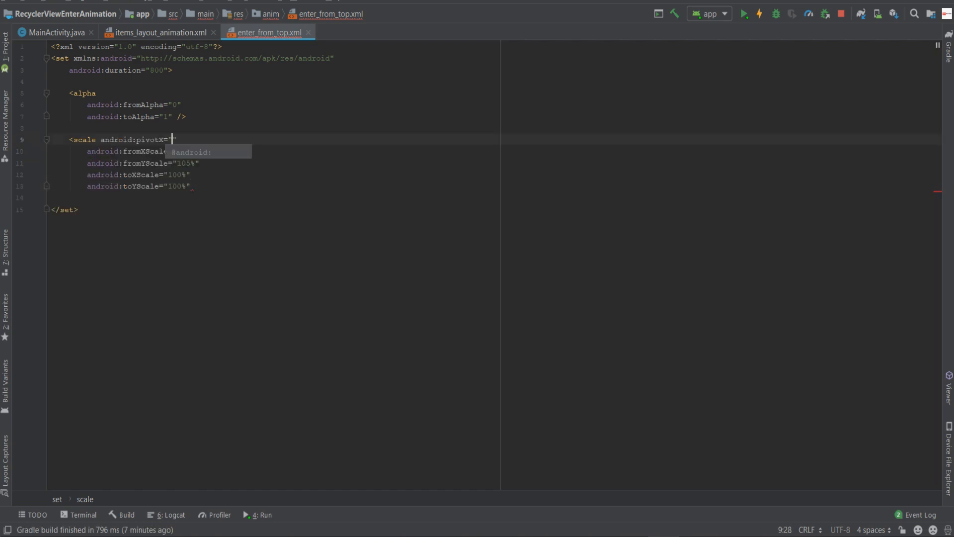
pyautogui.write('50%"')
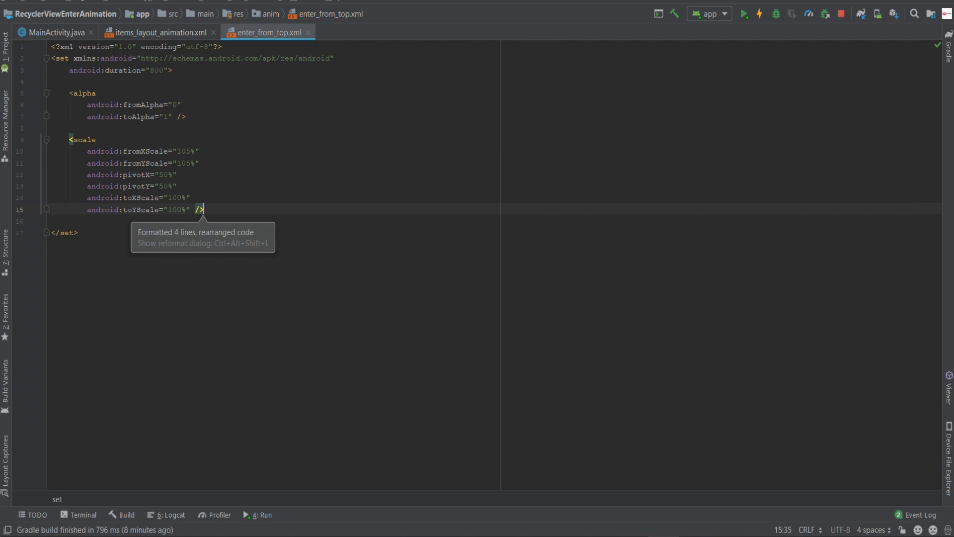
# Step: Add a translate element sliding fromYDelta -20% to toYDelta 0%
pyautogui.write('<tr')
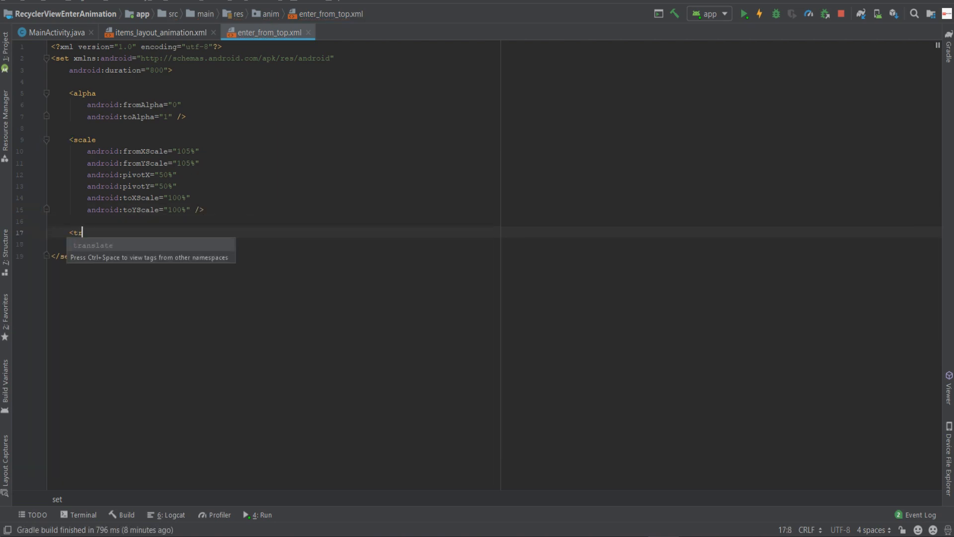
pyautogui.press('Tab')
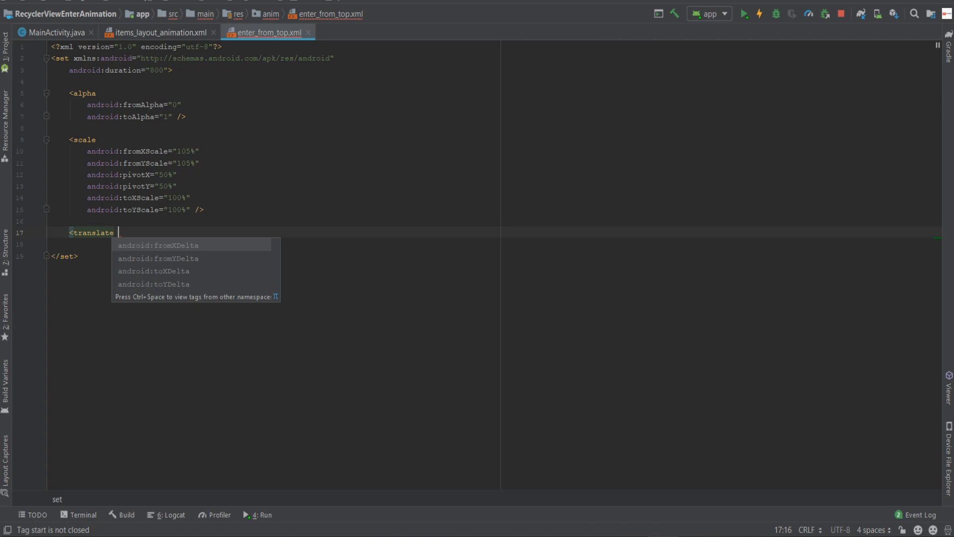
pyautogui.press('Down')
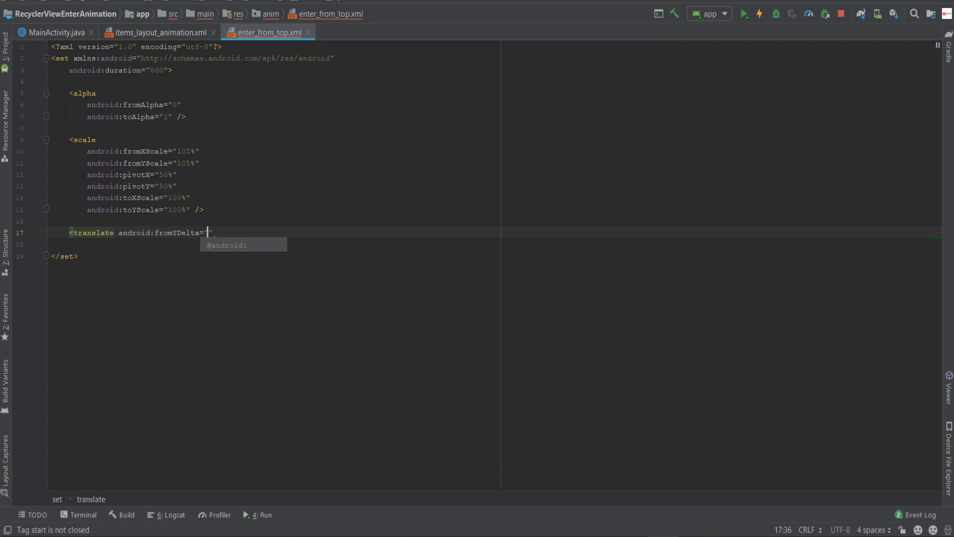
pyautogui.write('-200')
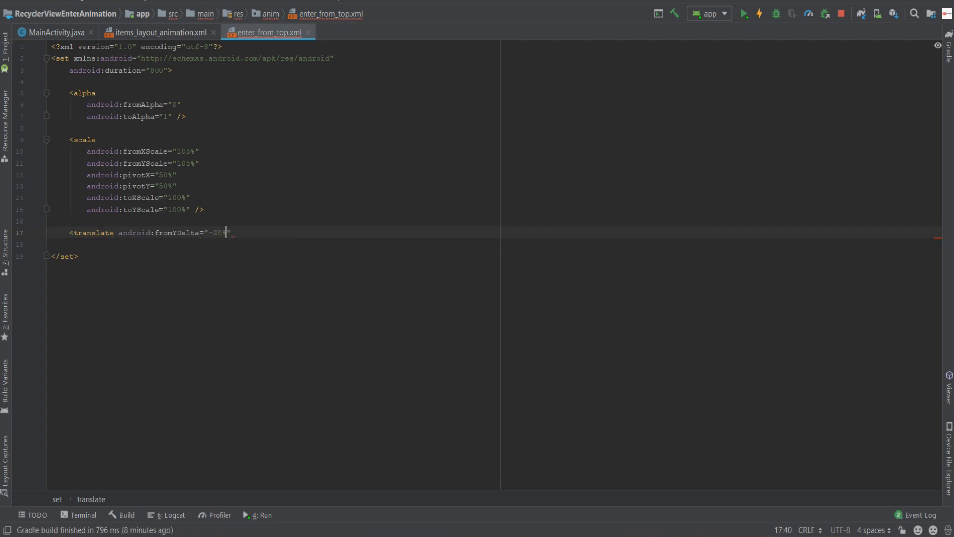
pyautogui.write('%"')
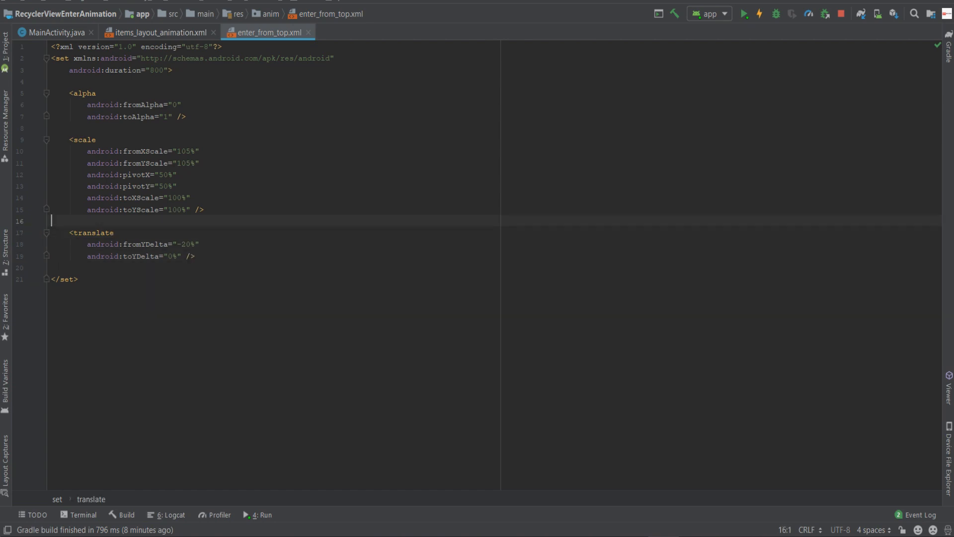
pyautogui.write('android:inter')
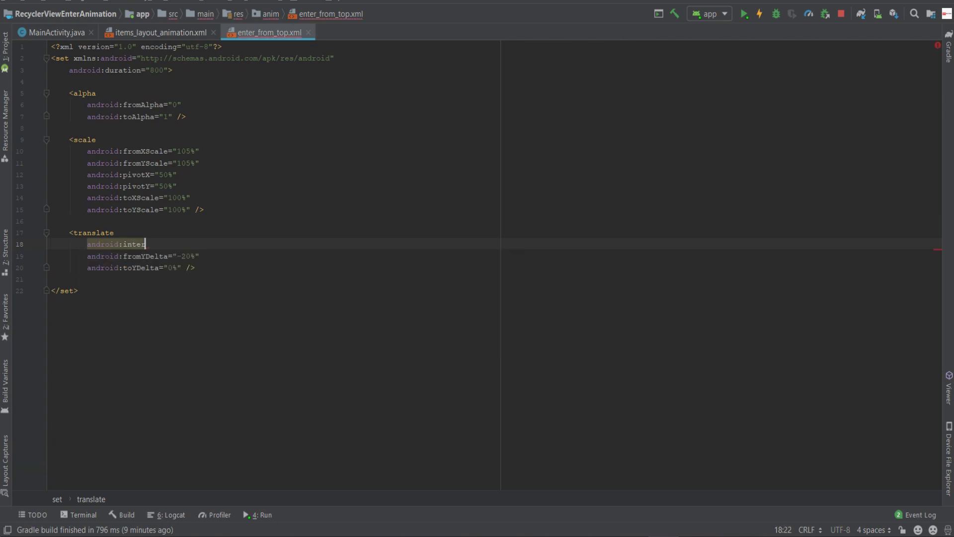
pyautogui.write('polator=""')
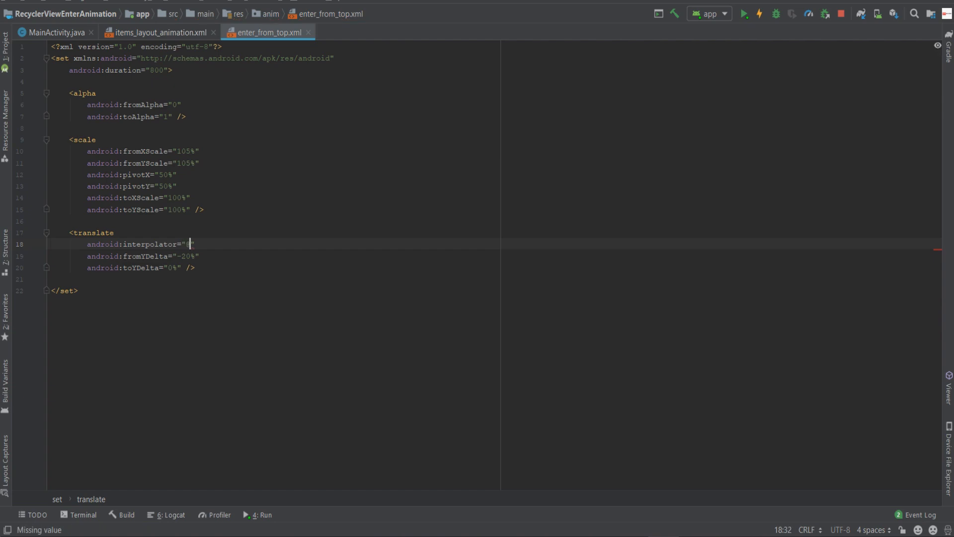
pyautogui.write('@android/anim')
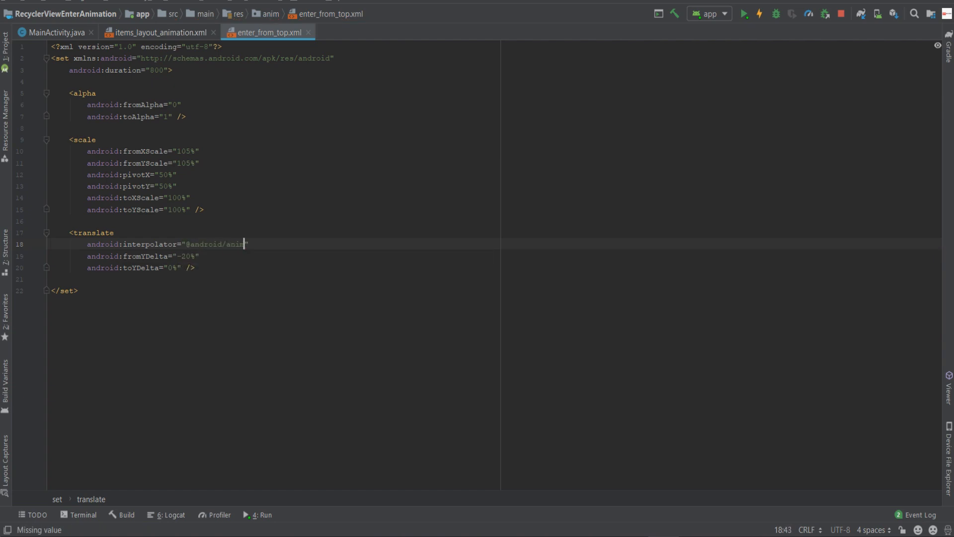
pyautogui.press('BackSpace')
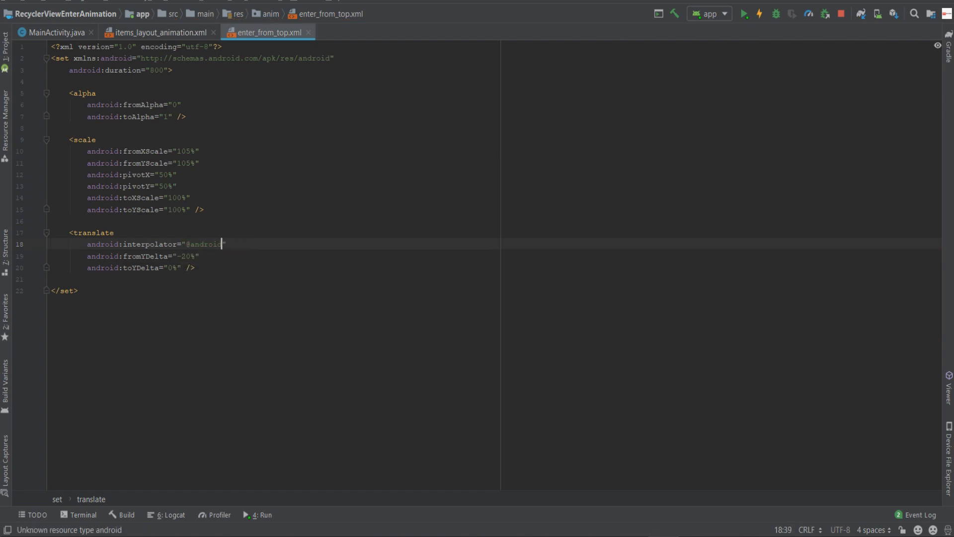
pyautogui.write(':anim/decelerate_interpolator')
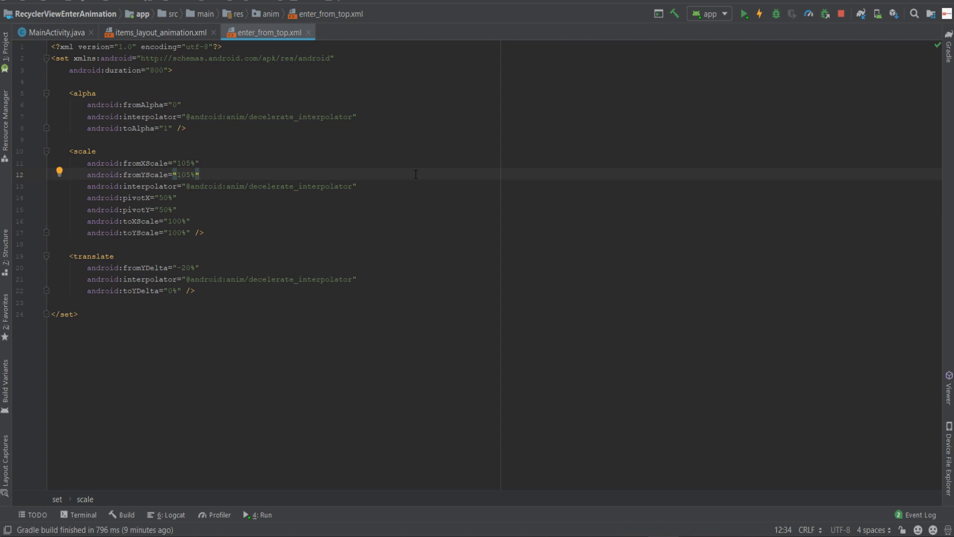
pyautogui.click(159, 31)
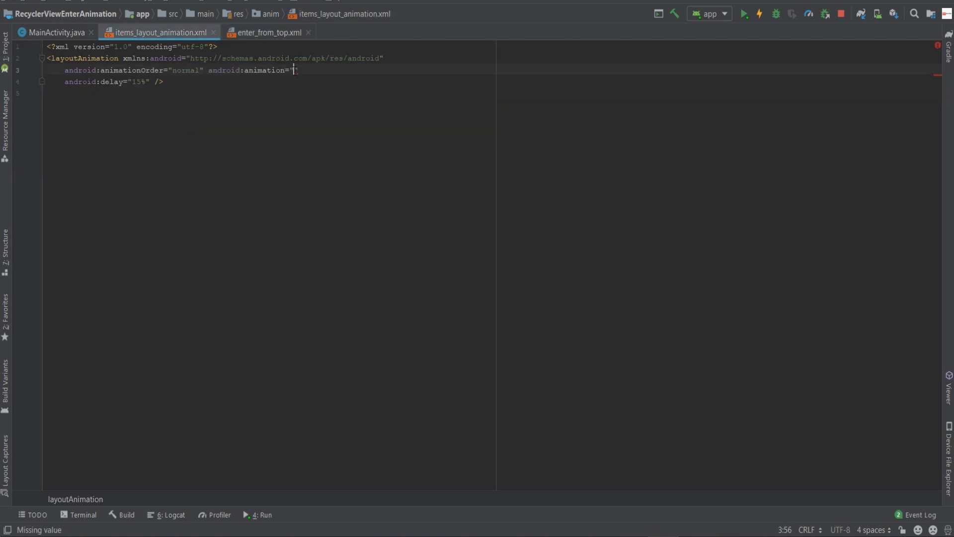
pyautogui.write('enter_from_top"')
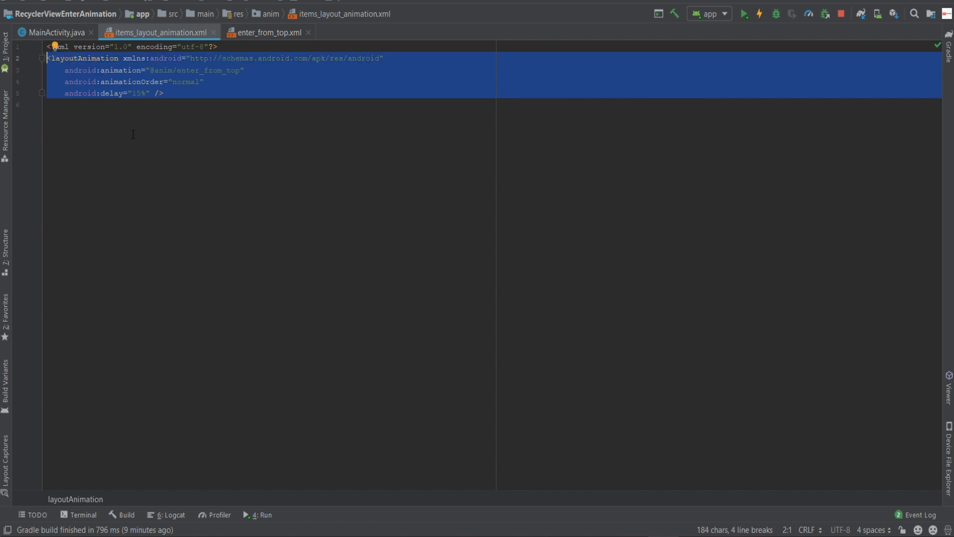
pyautogui.click(269, 32)
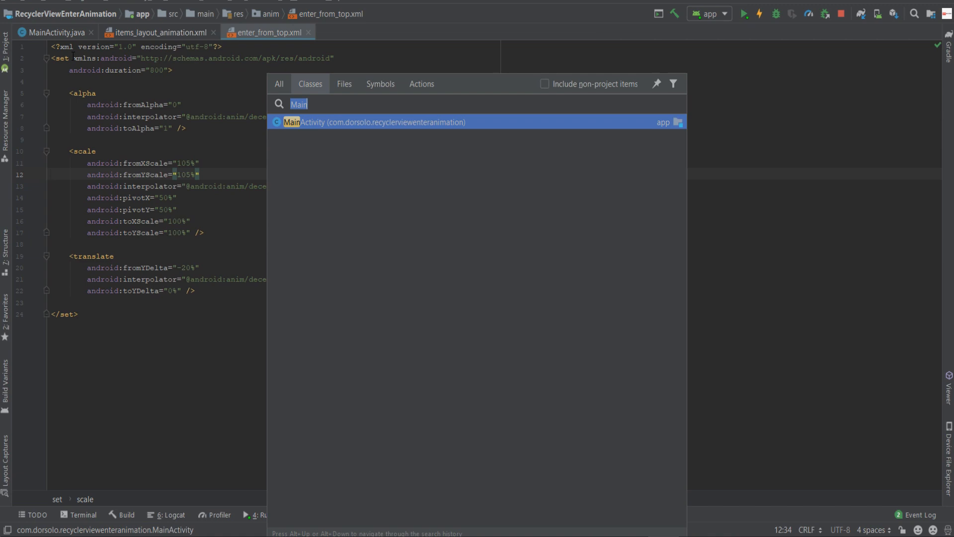
# Step: In MainActivity.onCreate call itemsRecycler.setLayoutAnimation(AnimationUtils.loadLayoutAnimation(this, R.anim.items_layout_animation))
pyautogui.click(371, 122)
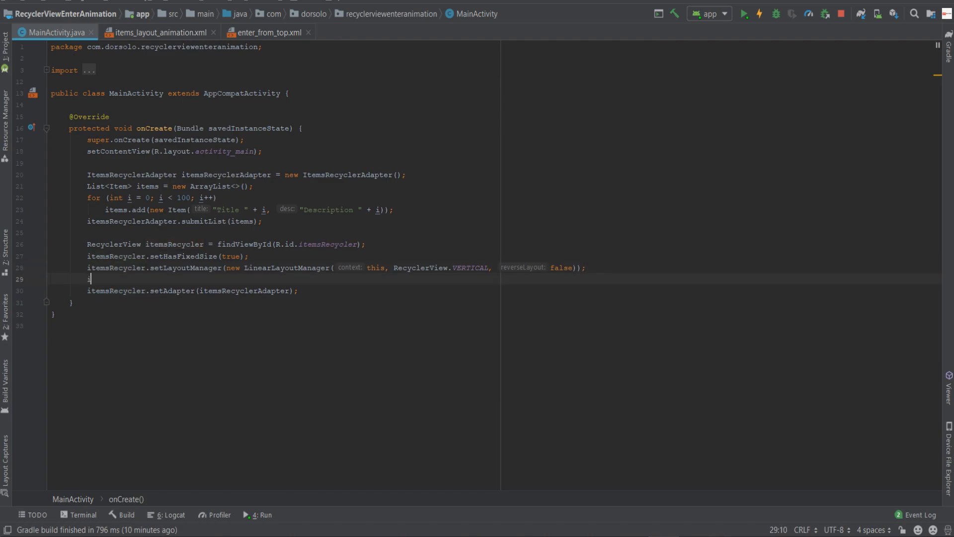
pyautogui.write('itemsRecycler.')
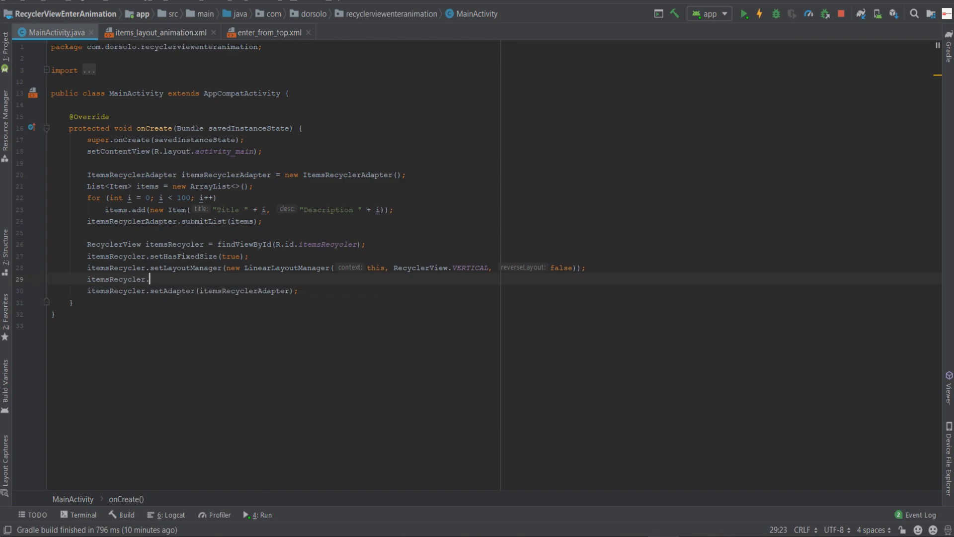
pyautogui.write('setLayoutAnimation(AnimationUtils);')
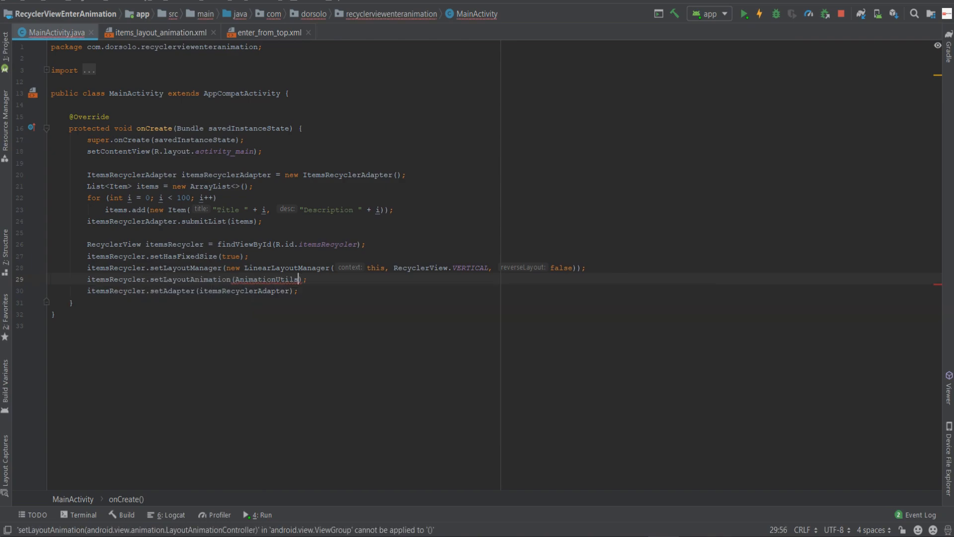
pyautogui.write('.load')
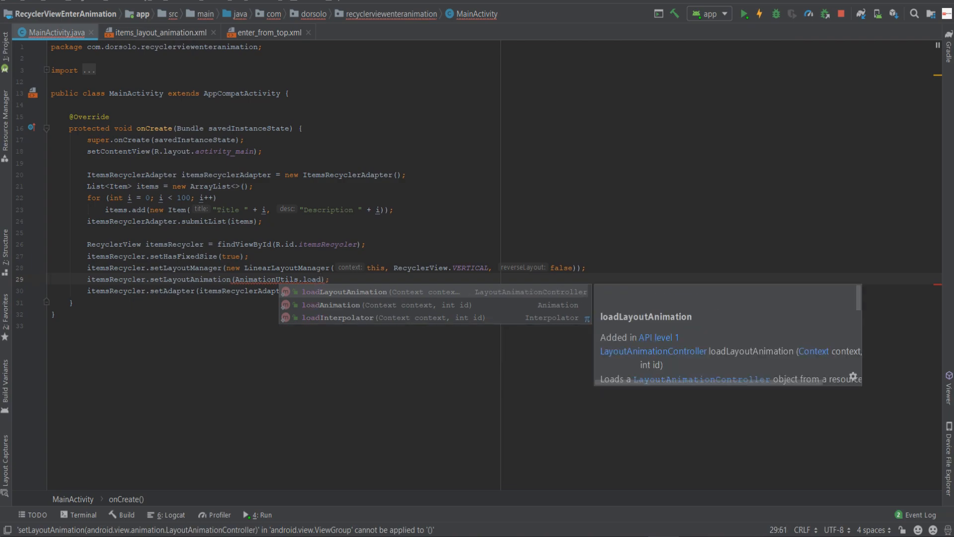
pyautogui.click(352, 291)
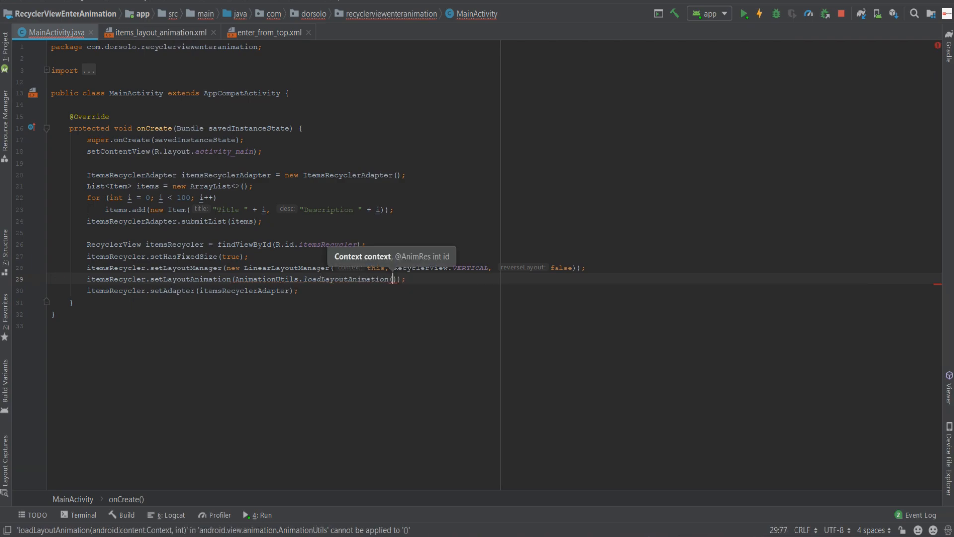
pyautogui.write('this')
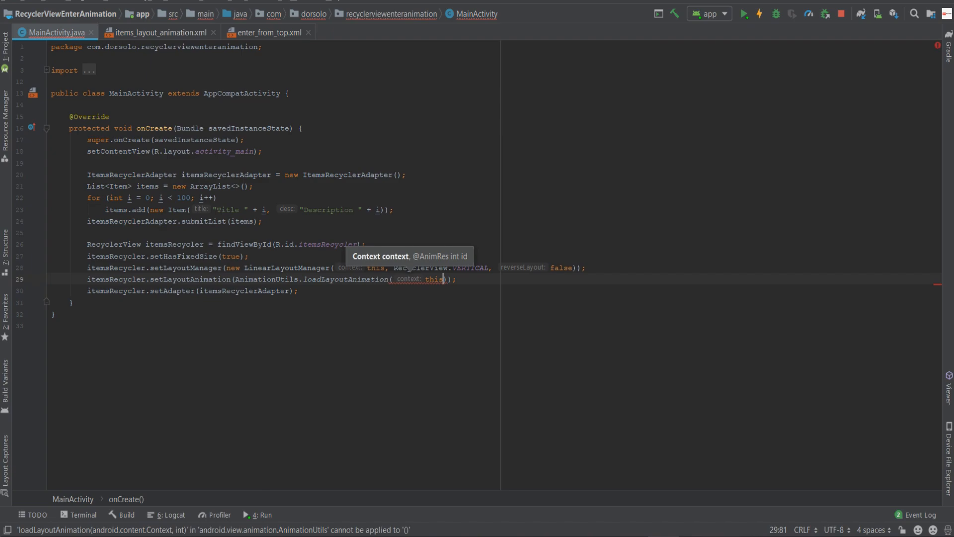
pyautogui.write(',')
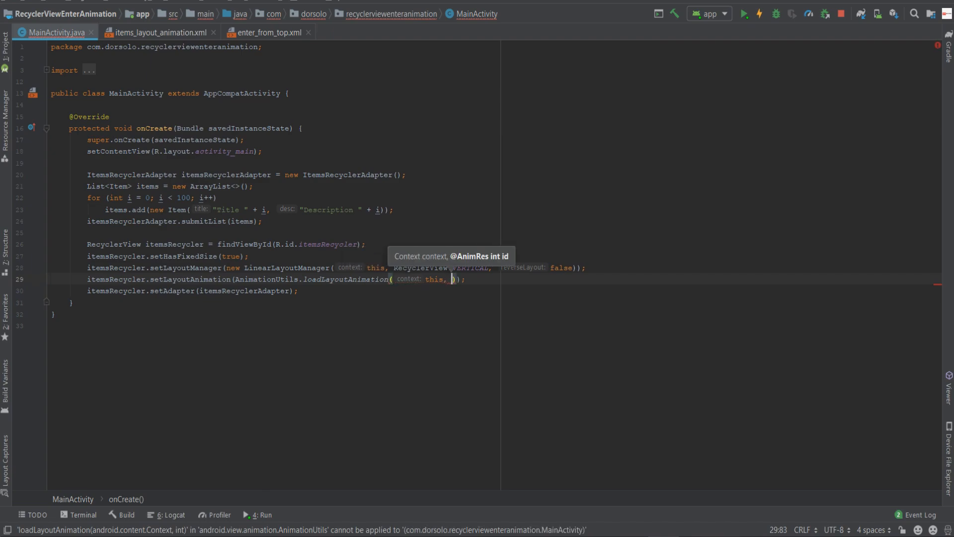
pyautogui.write('R.anim.')
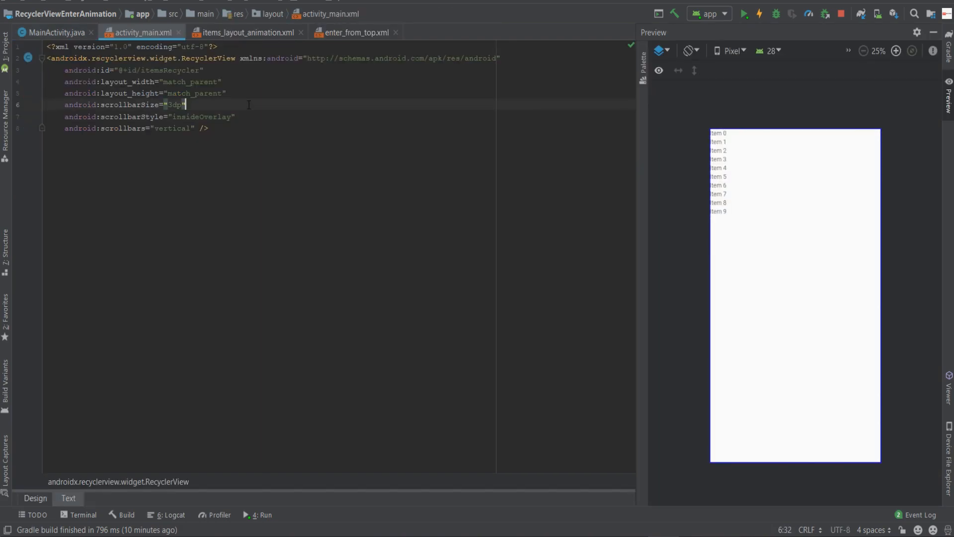
pyautogui.press('Enter')
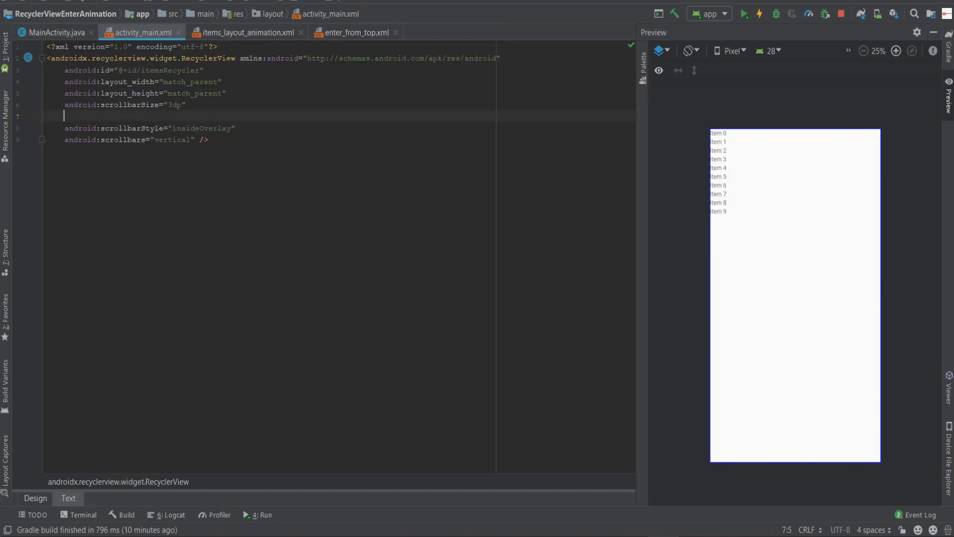
pyautogui.write('layoutAnimation="')
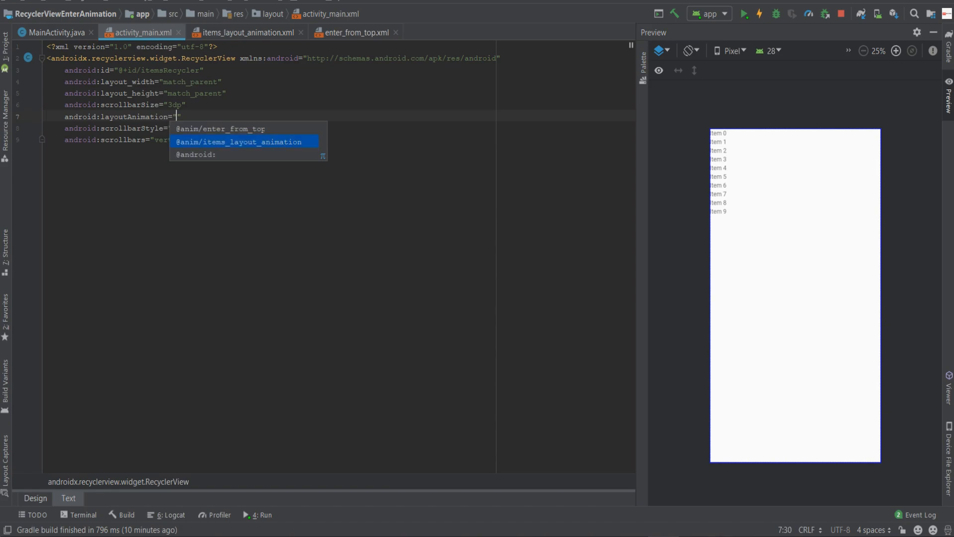
pyautogui.click(247, 141)
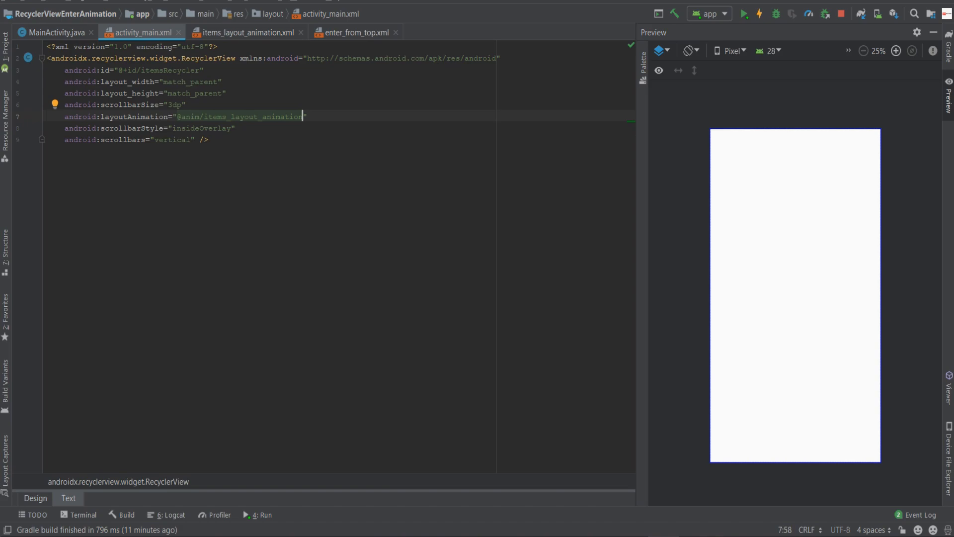
pyautogui.click(53, 31)
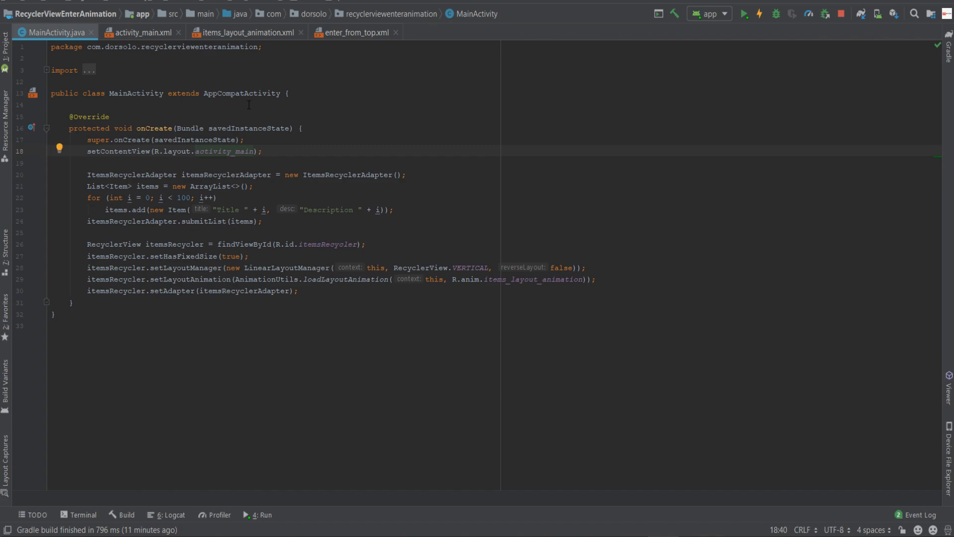
# Step: Run the app on the Nexus 5X emulator to see the animated RecyclerView
pyautogui.click(746, 13)
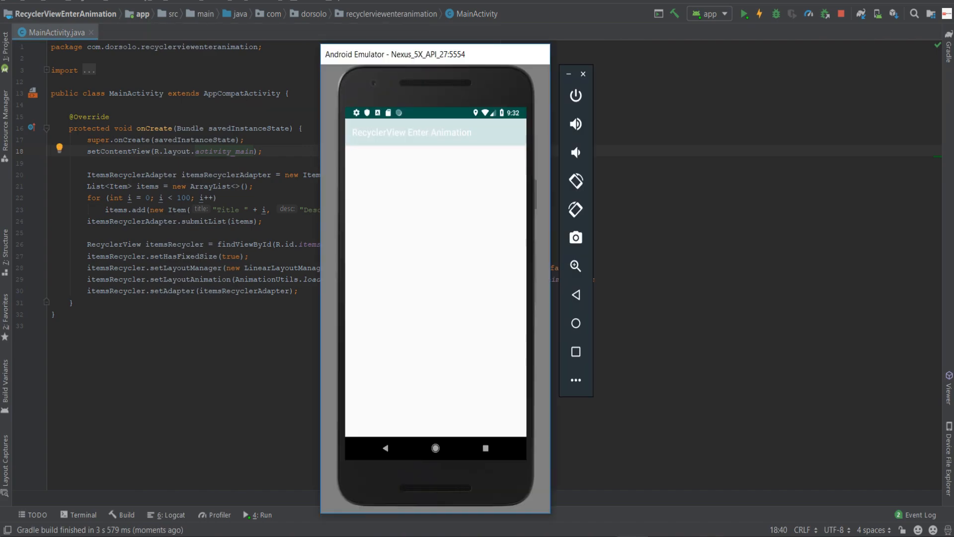